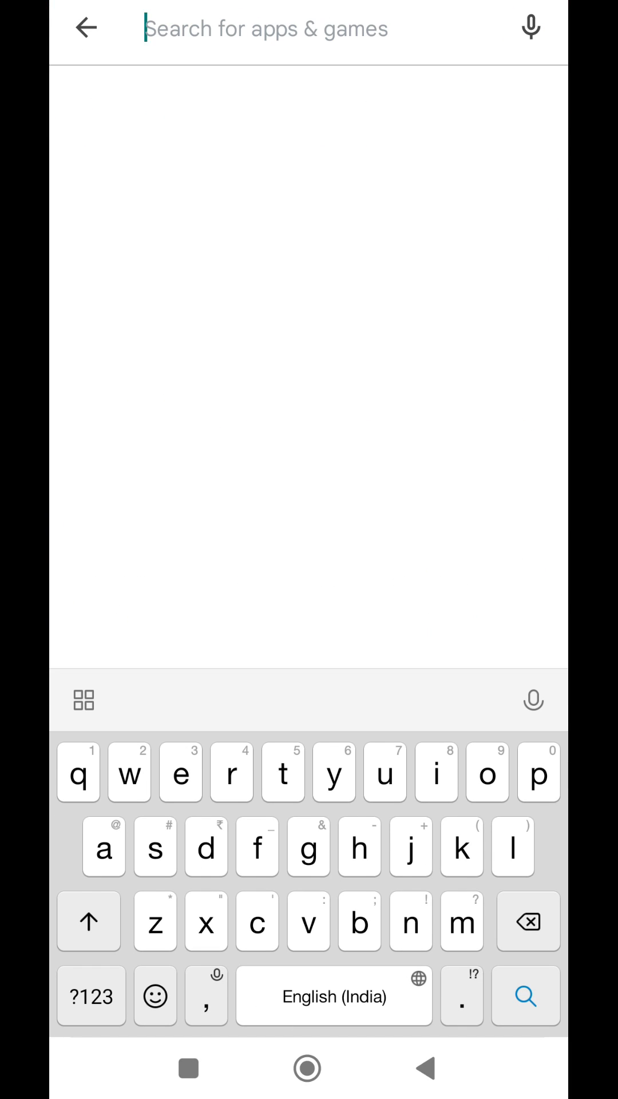
# - Type a partial search for games in Play Store to see suggestions, then clear it
pyautogui.write('2')
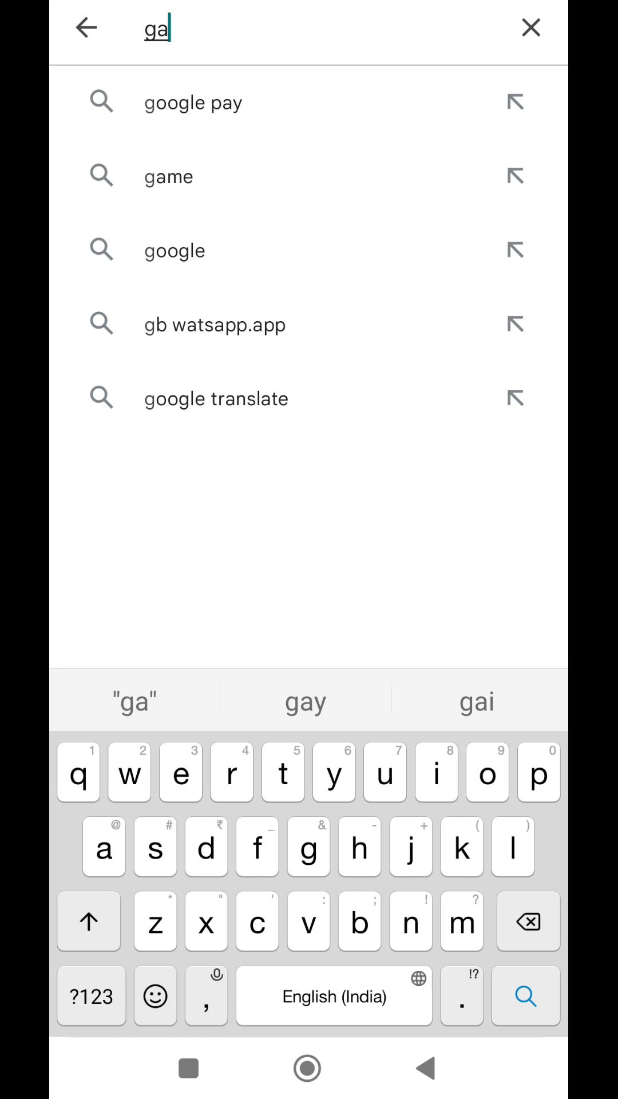
pyautogui.write('m')
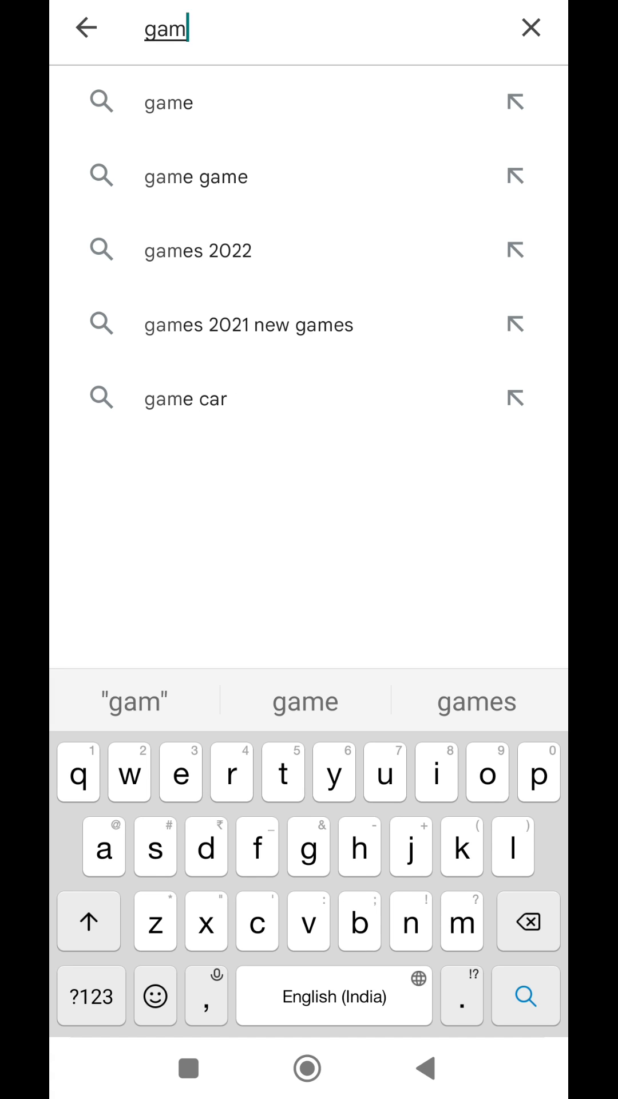
pyautogui.click(532, 27)
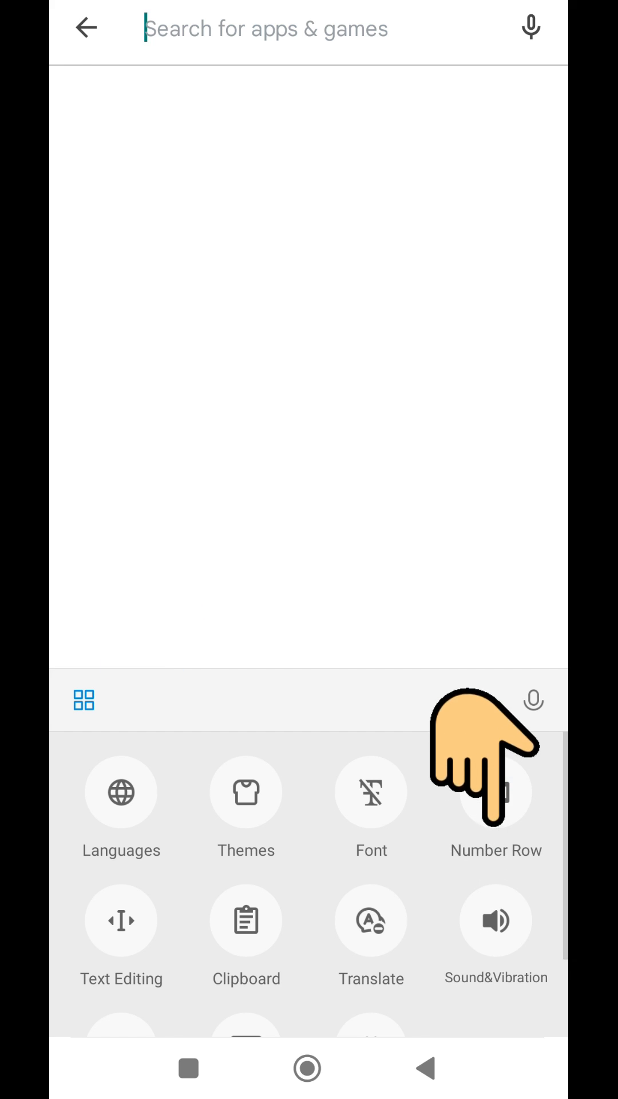
# - In Sound&Vibration, leave Keypress vibration duration switched off after toggling it, then return to quick settings
pyautogui.click(496, 921)
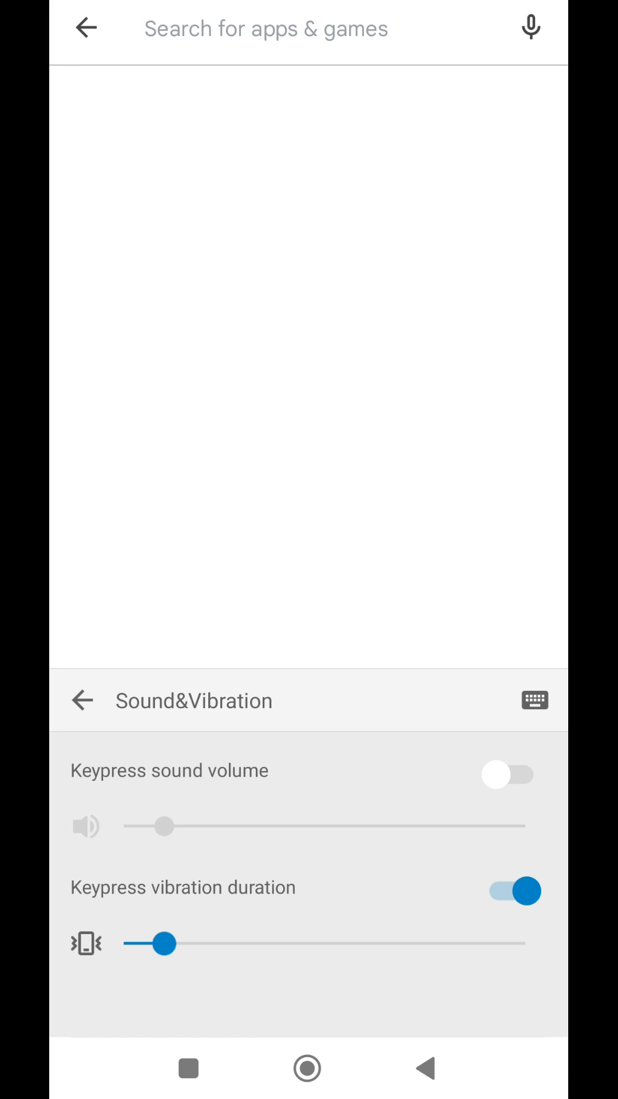
pyautogui.click(510, 890)
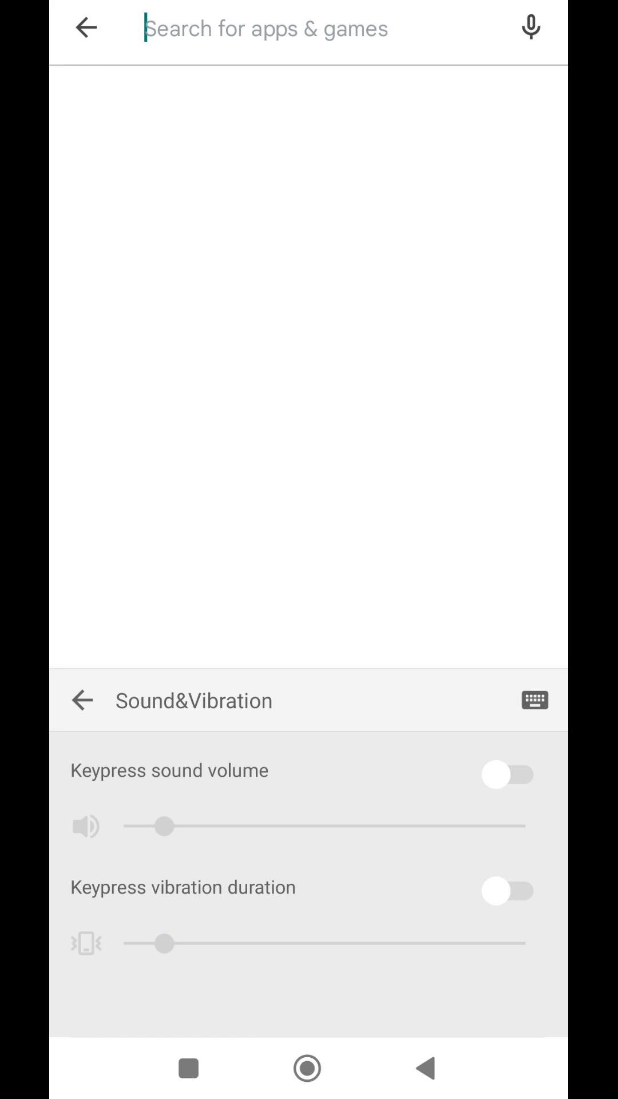
pyautogui.click(507, 891)
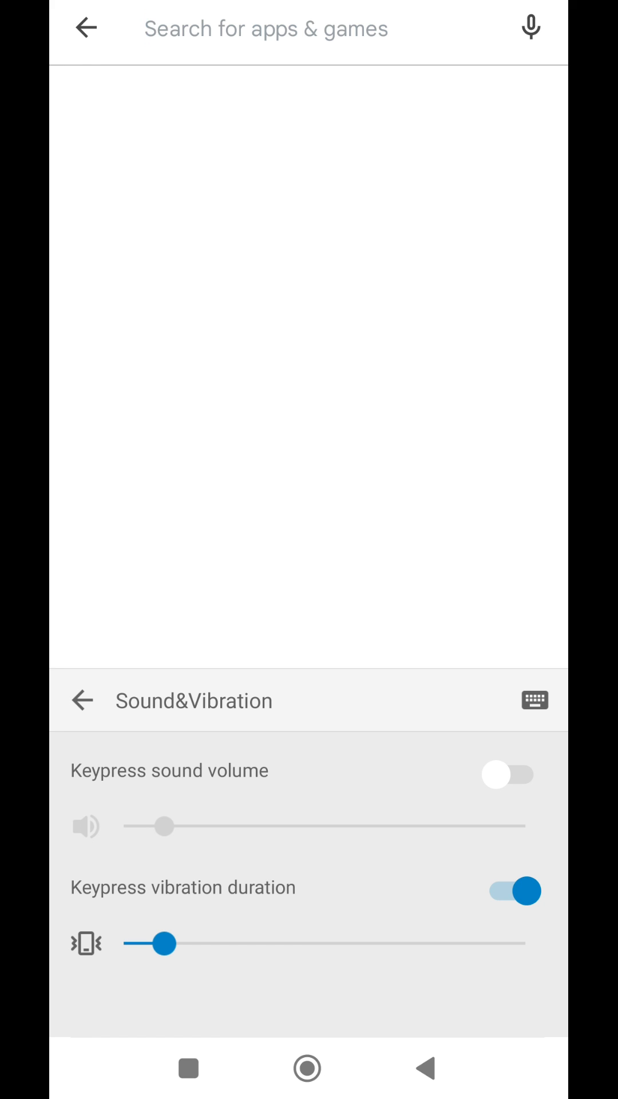
pyautogui.click(513, 891)
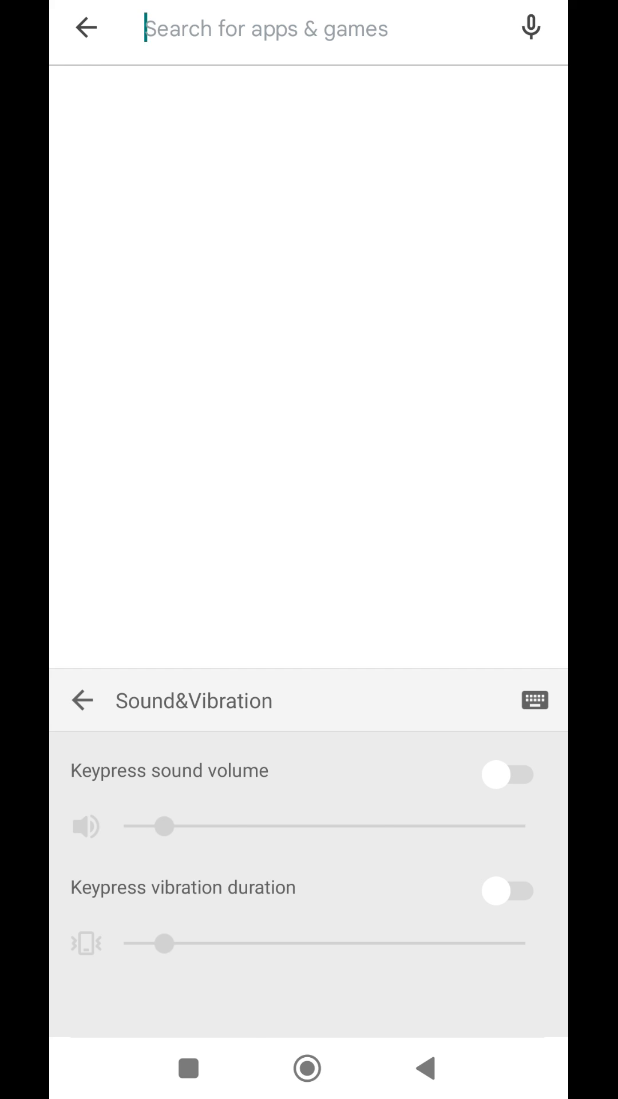
pyautogui.click(83, 700)
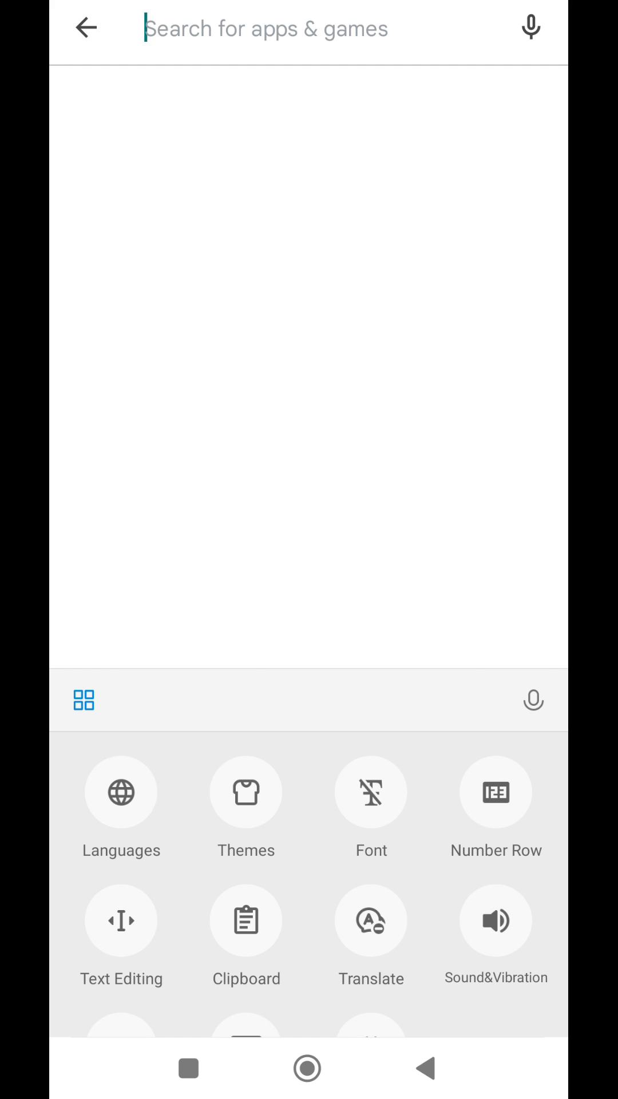
# - Type 'ga' in the Play Store search so suggestions like game and gaana appear
pyautogui.write('ga')
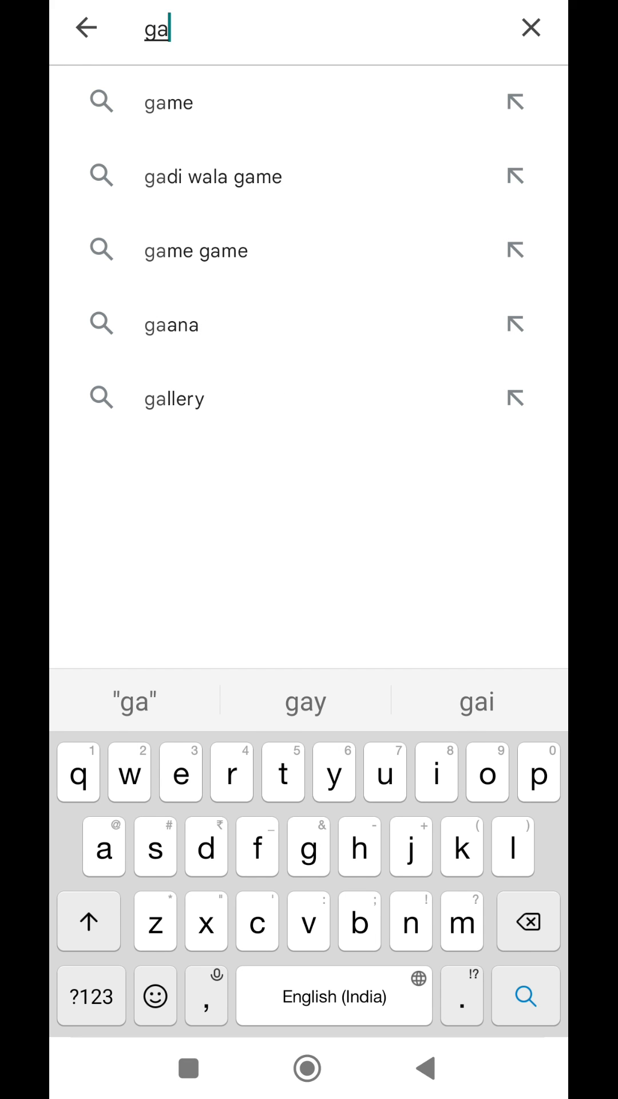